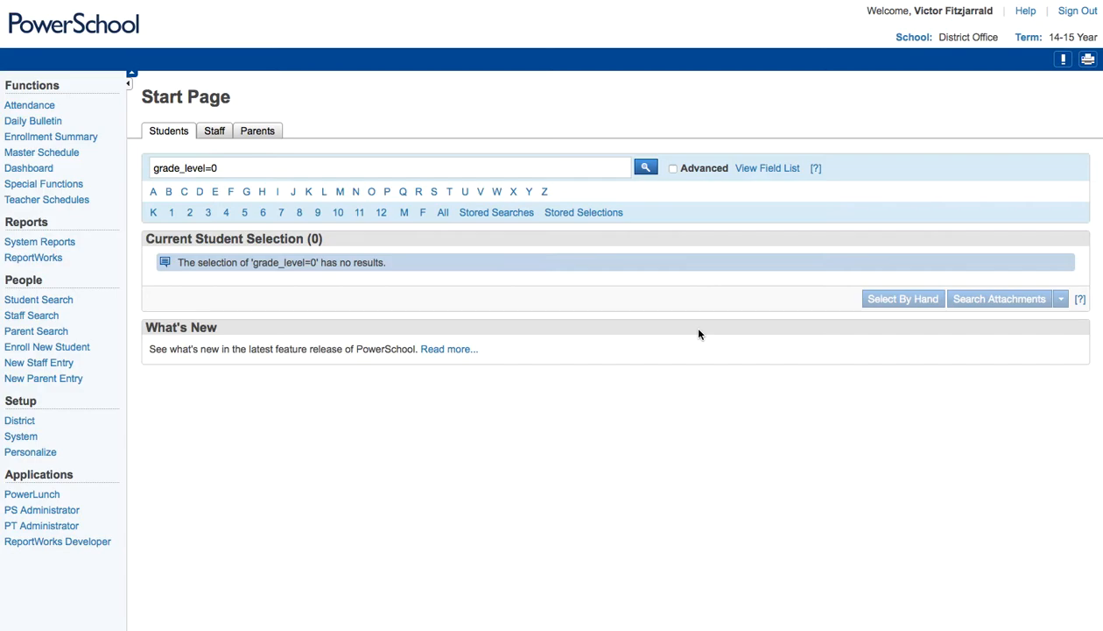
{"action": "mouse_move", "coordinate": [143, 314]}
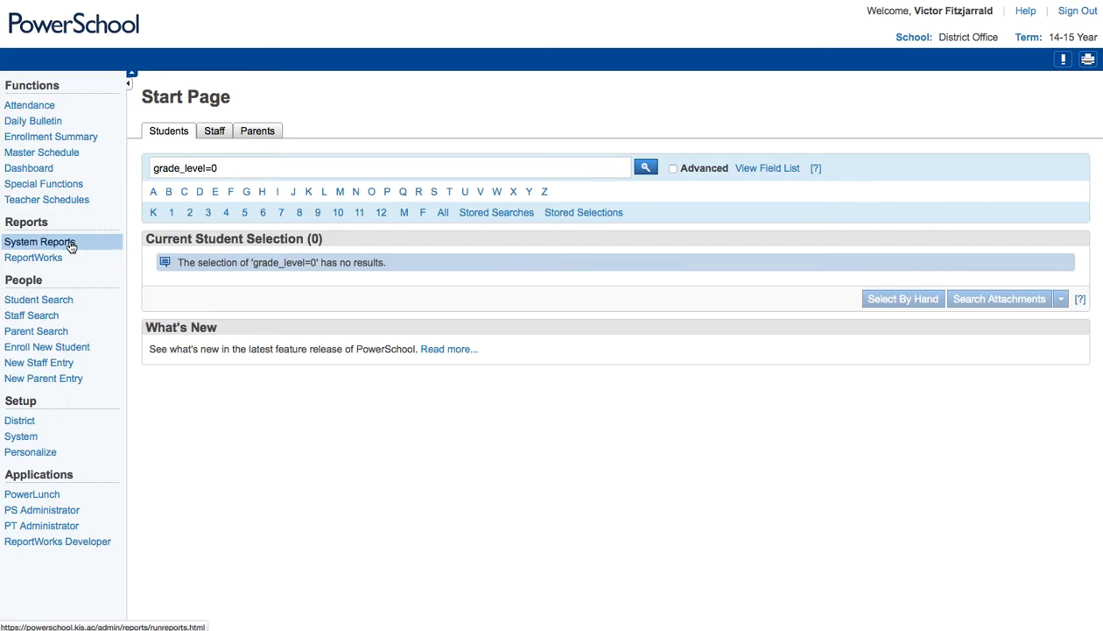
Step: Go to System Reports and show its Setup functions (form letters, mailing labels, object reports)
{"action": "left_click", "coordinate": [40, 242]}
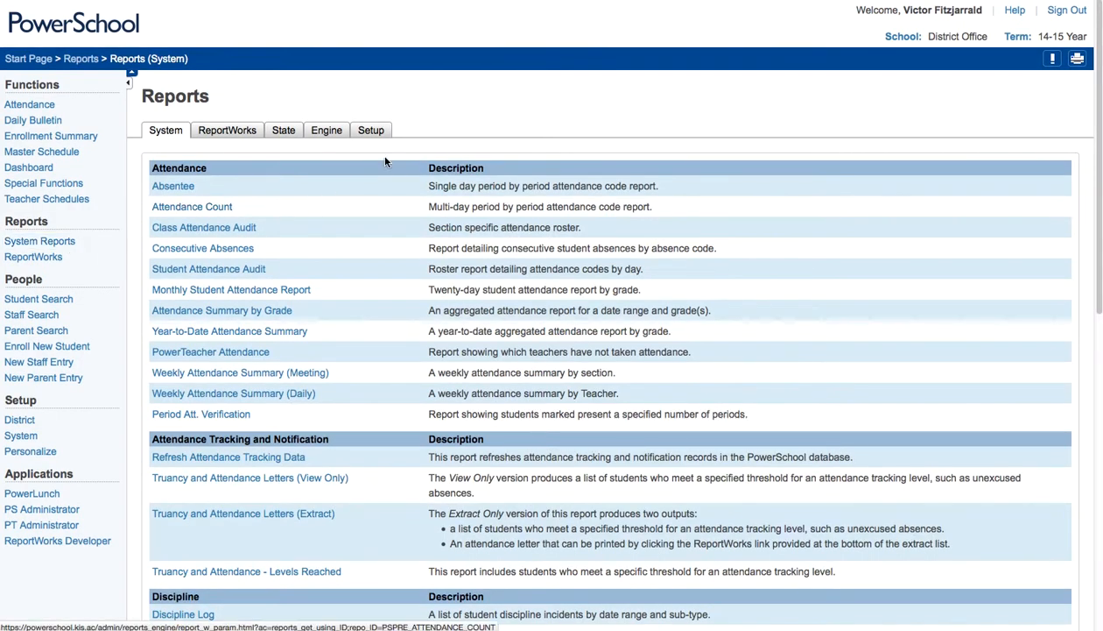
{"action": "left_click", "coordinate": [370, 129]}
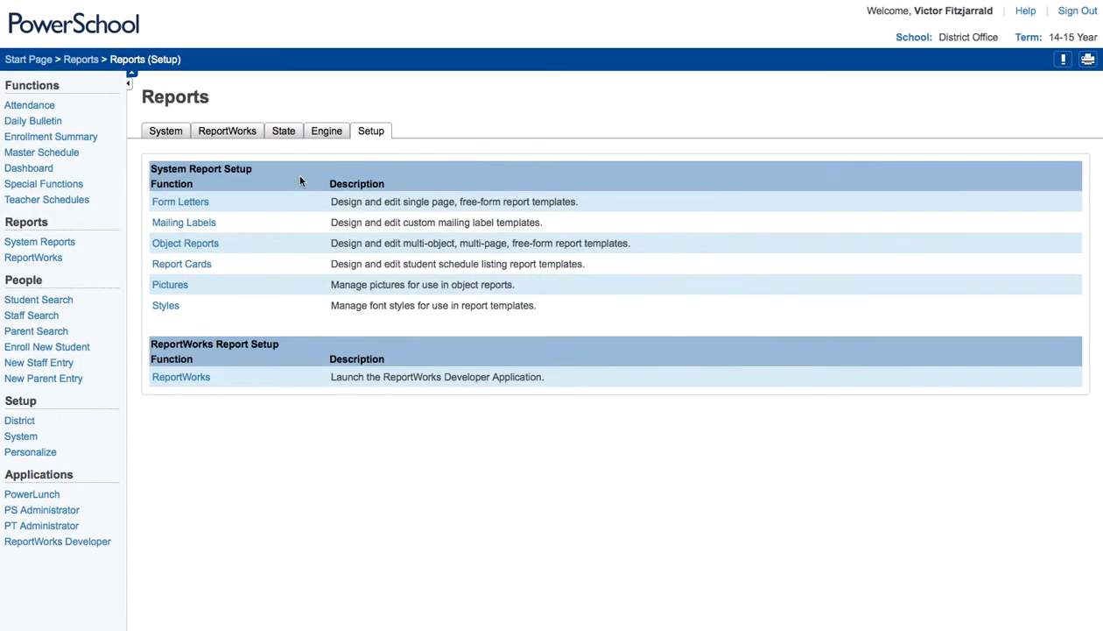
Step: Open Object Reports and scroll down to the KIS HighSchool Transcript entry
{"action": "left_click", "coordinate": [185, 243]}
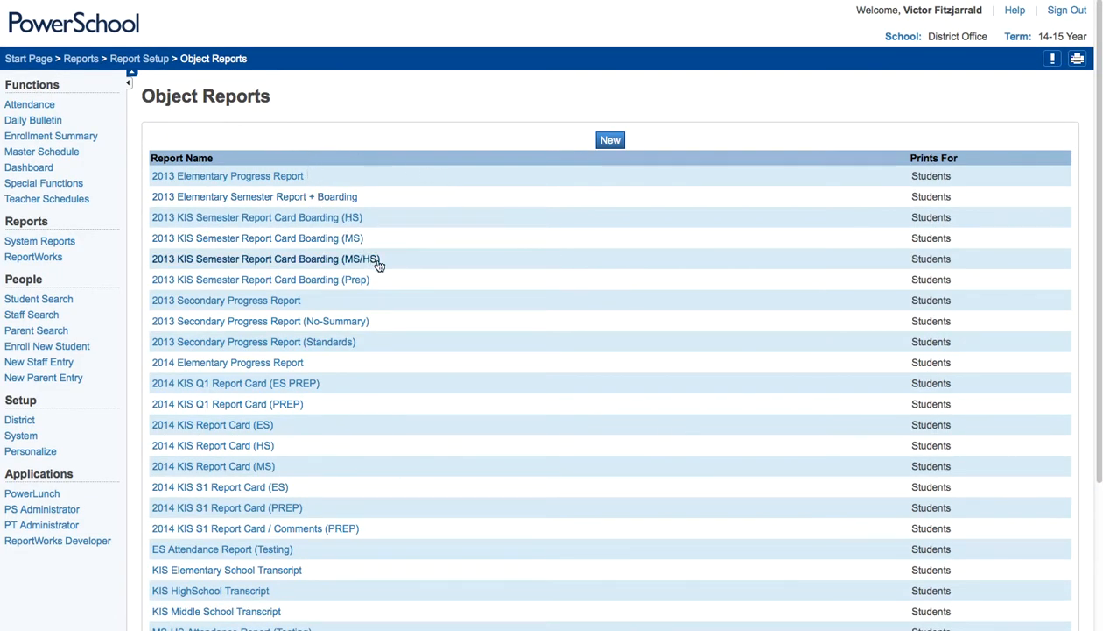
{"action": "mouse_move", "coordinate": [533, 253]}
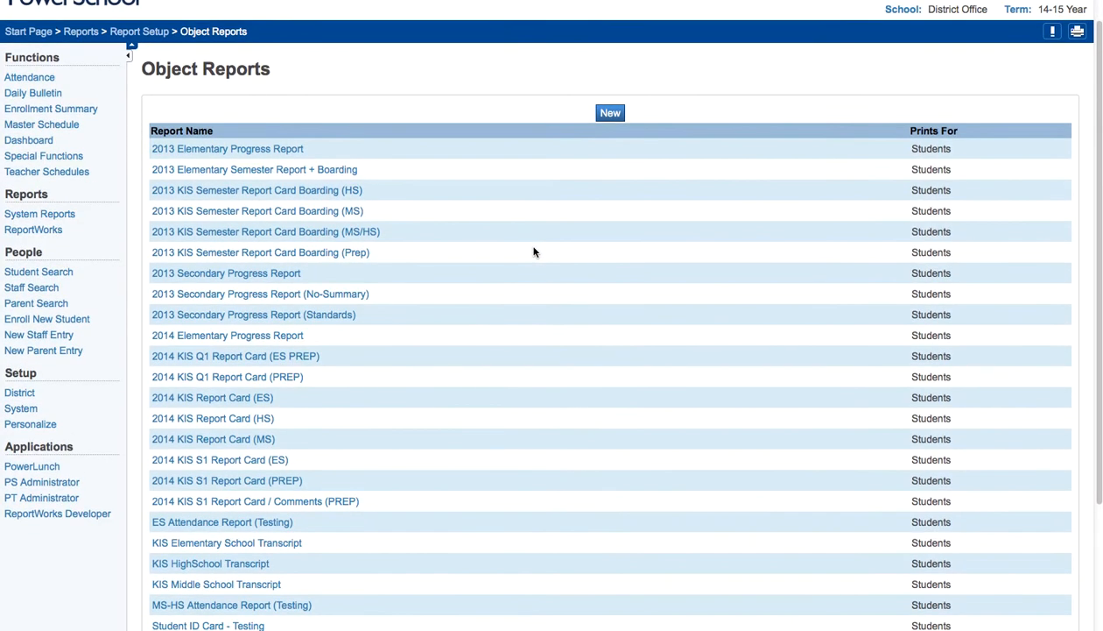
{"action": "scroll", "scroll_direction": "down", "scroll_amount": 3}
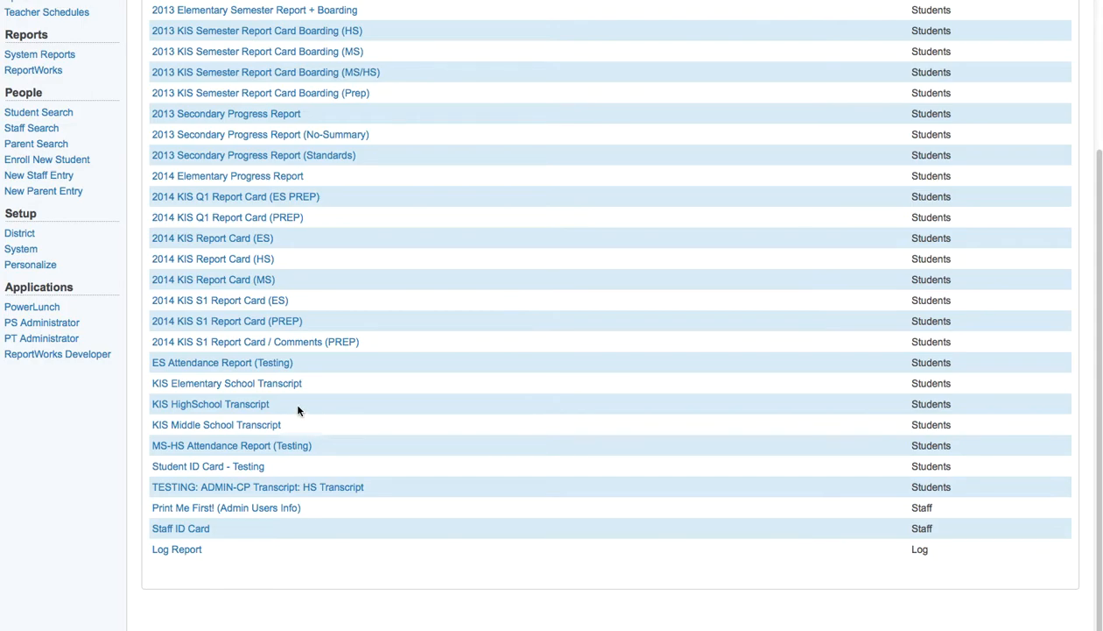
{"action": "mouse_move", "coordinate": [210, 404]}
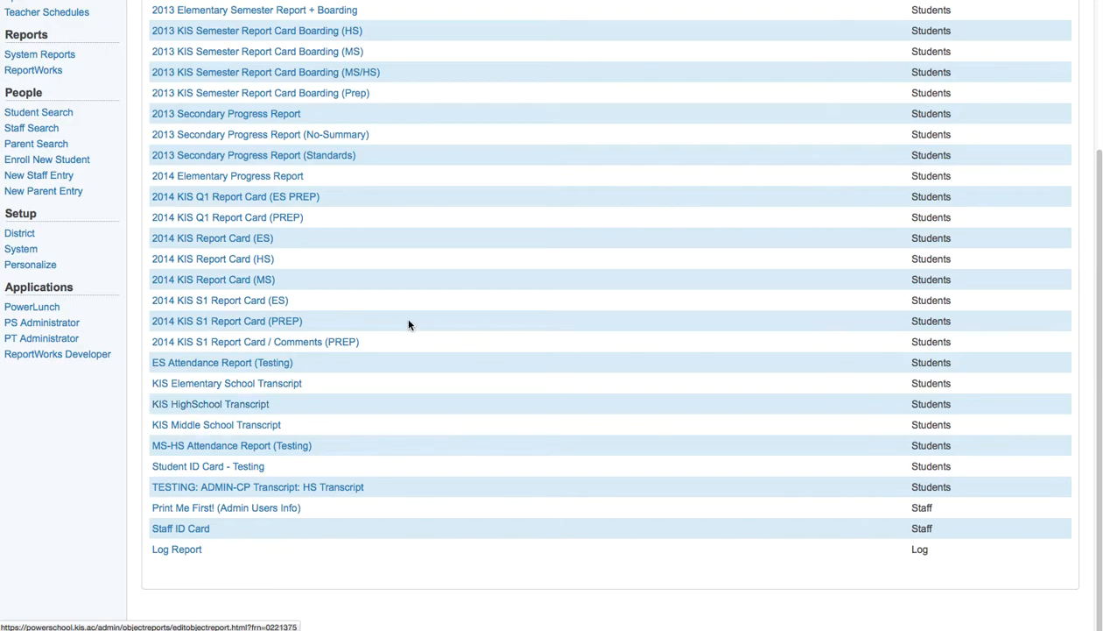
Step: Open KIS HighSchool Transcript and scroll through its objects to GPA Data
{"action": "left_click", "coordinate": [212, 404]}
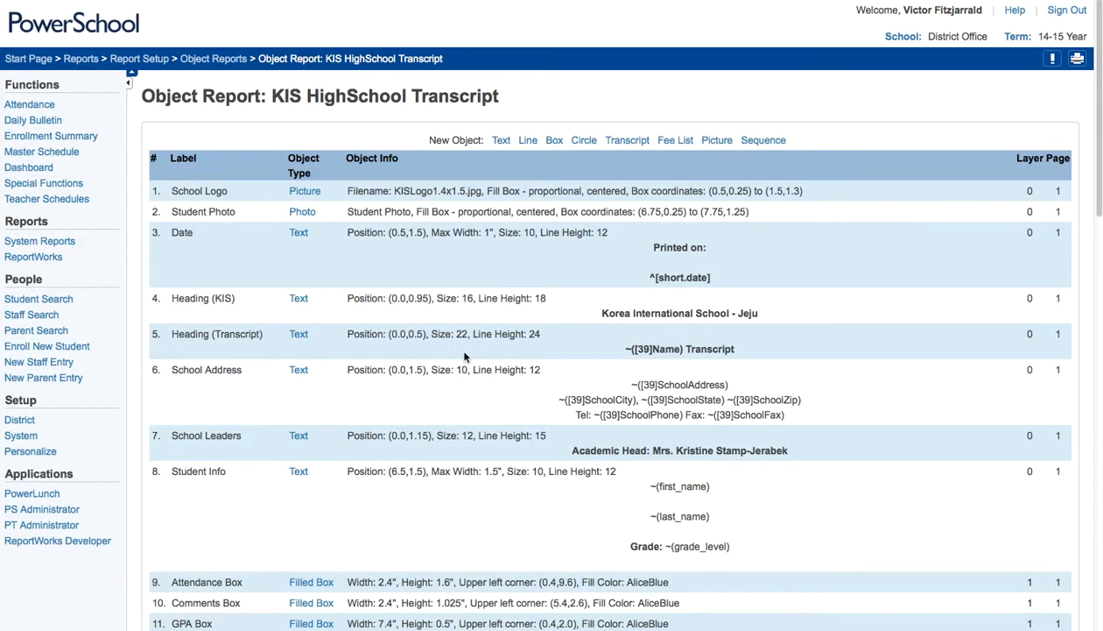
{"action": "mouse_move", "coordinate": [846, 406]}
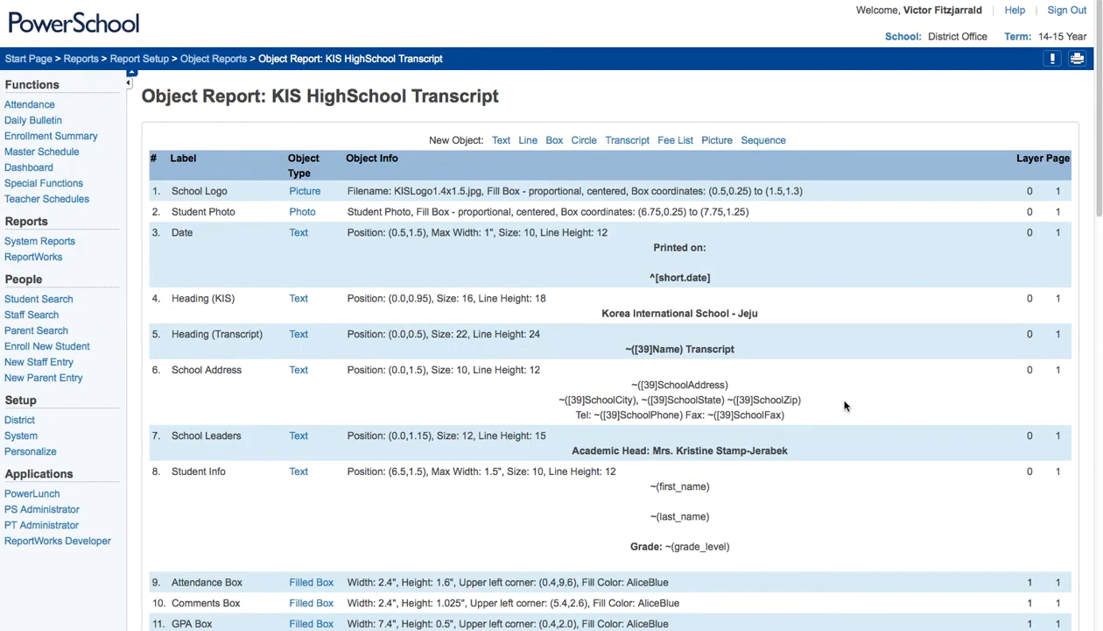
{"action": "scroll", "scroll_direction": "down", "scroll_amount": 3}
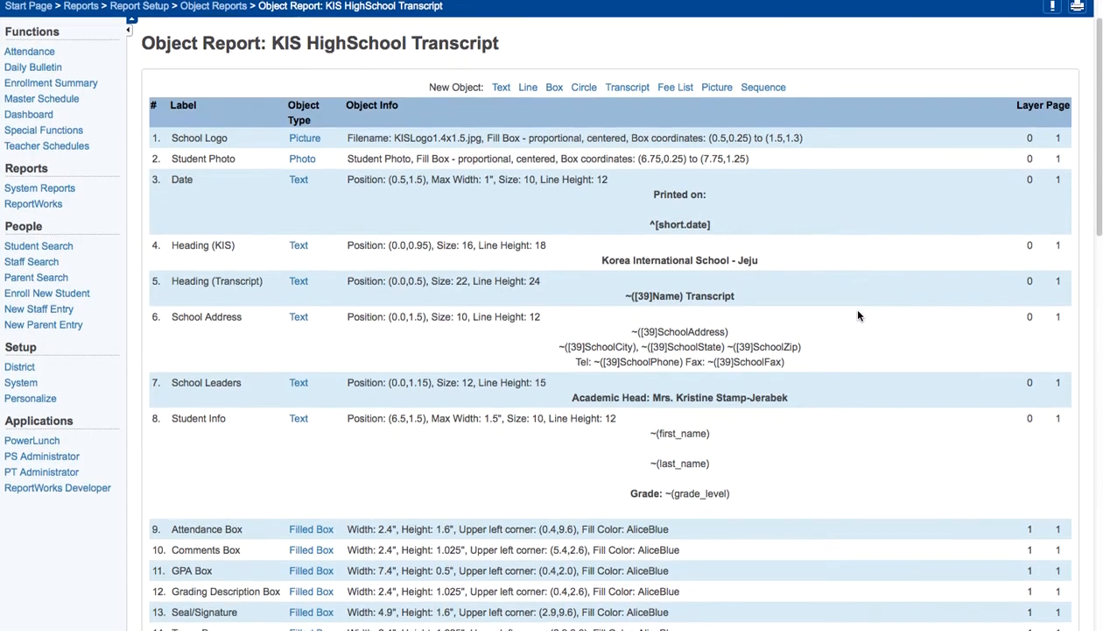
{"action": "scroll", "scroll_direction": "down", "scroll_amount": 3}
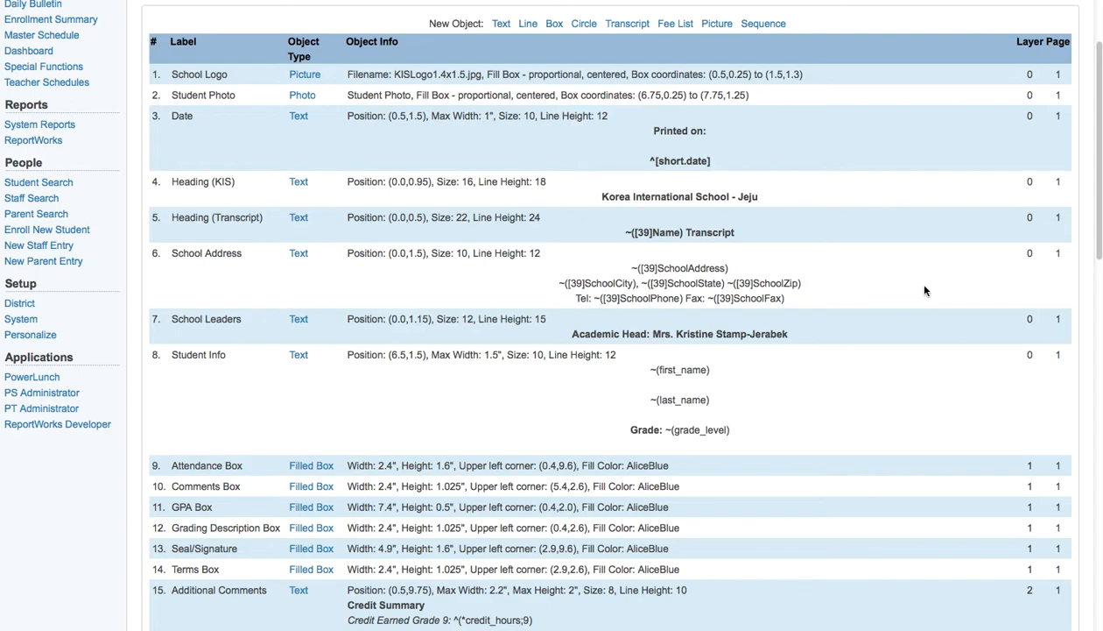
{"action": "mouse_move", "coordinate": [919, 296]}
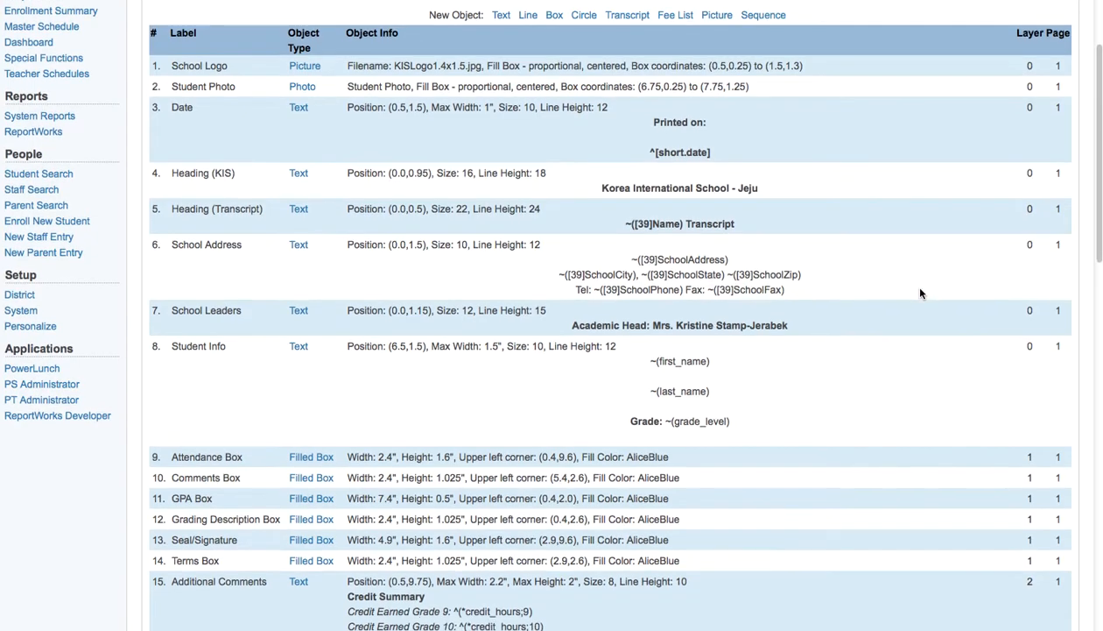
{"action": "scroll", "scroll_direction": "down", "scroll_amount": 3}
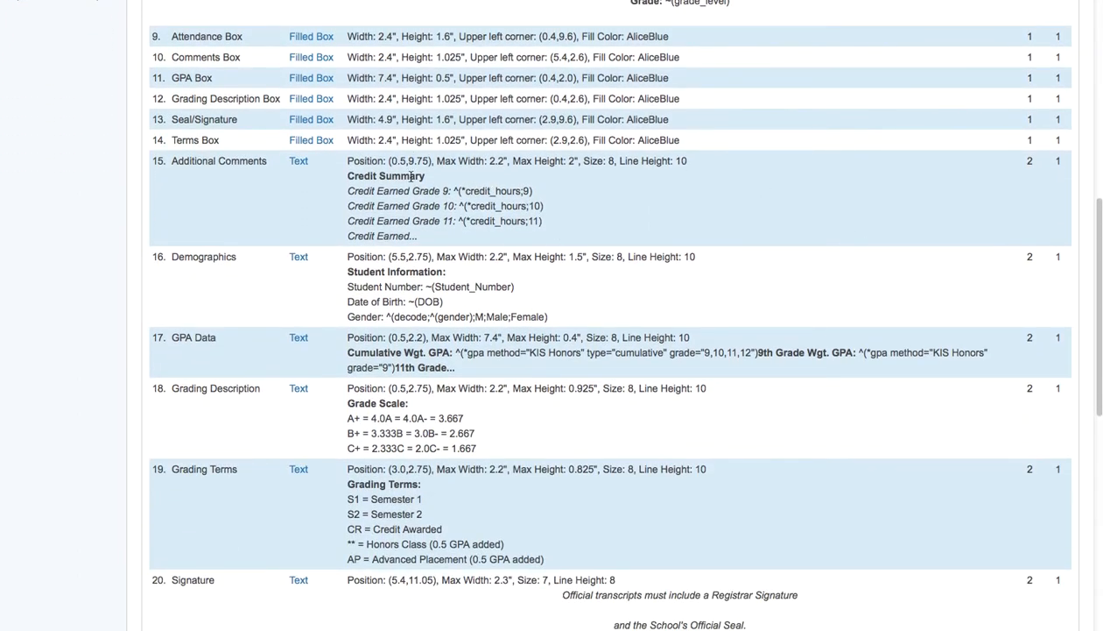
{"action": "mouse_move", "coordinate": [545, 272]}
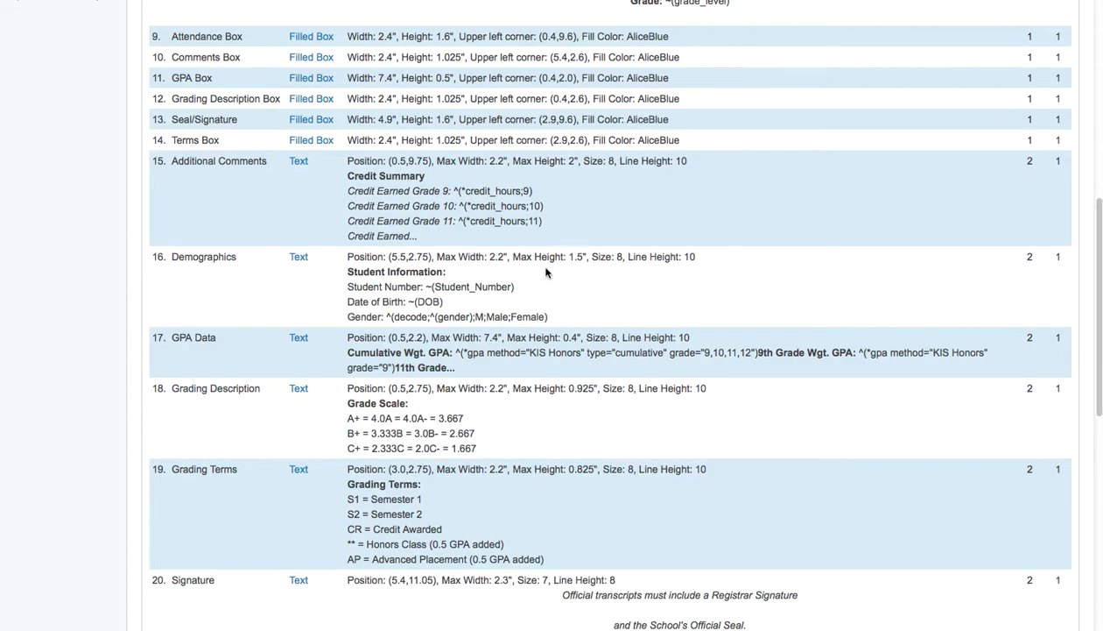
{"action": "mouse_move", "coordinate": [565, 331]}
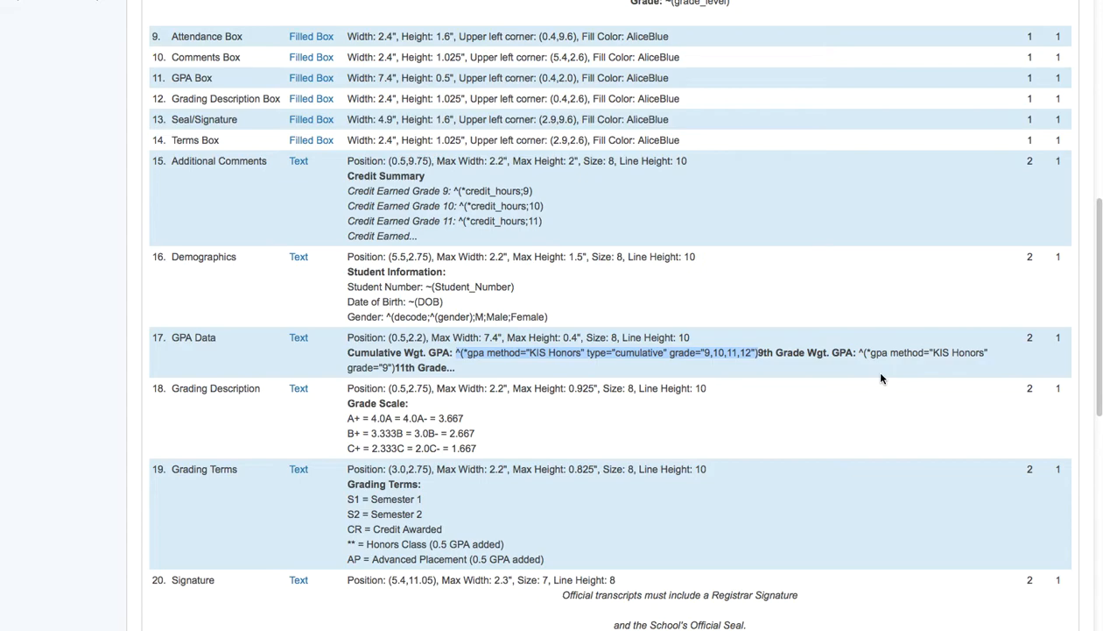
Step: Scroll to the last objects, rows 32–35, the four grade 9–12 Transcript listings
{"action": "scroll", "scroll_direction": "down", "scroll_amount": 3}
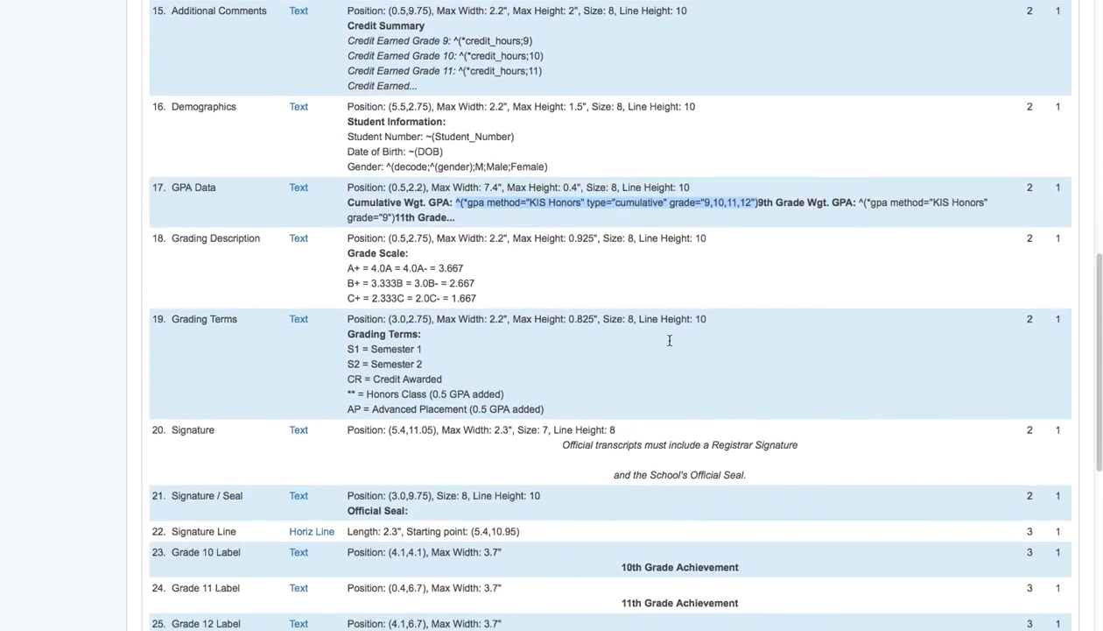
{"action": "scroll", "scroll_direction": "down", "scroll_amount": 3}
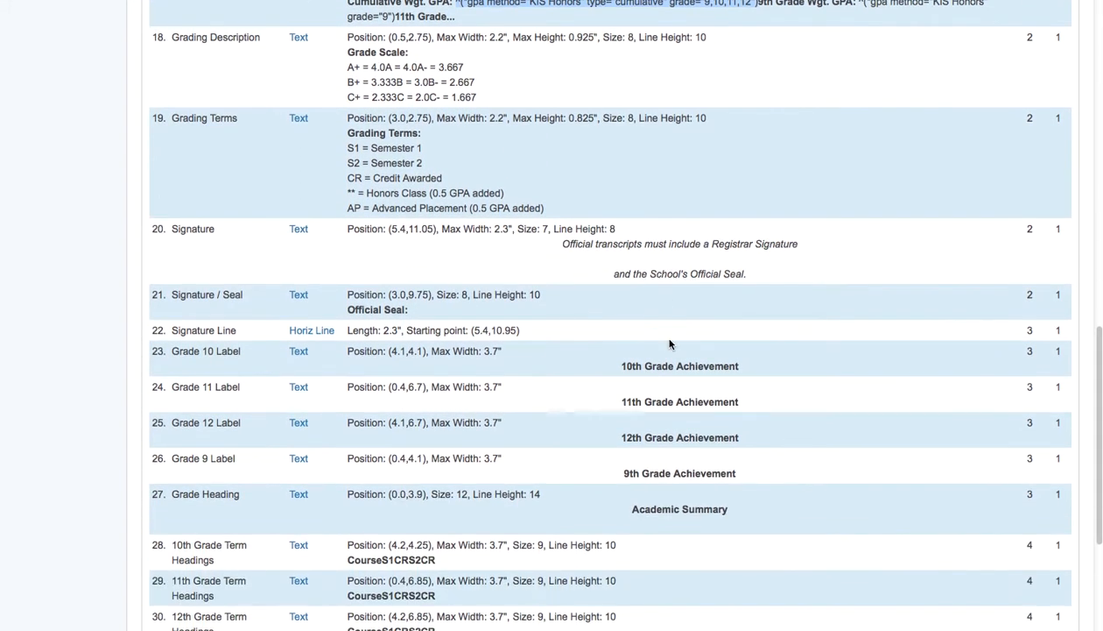
{"action": "scroll", "scroll_direction": "down", "scroll_amount": 3}
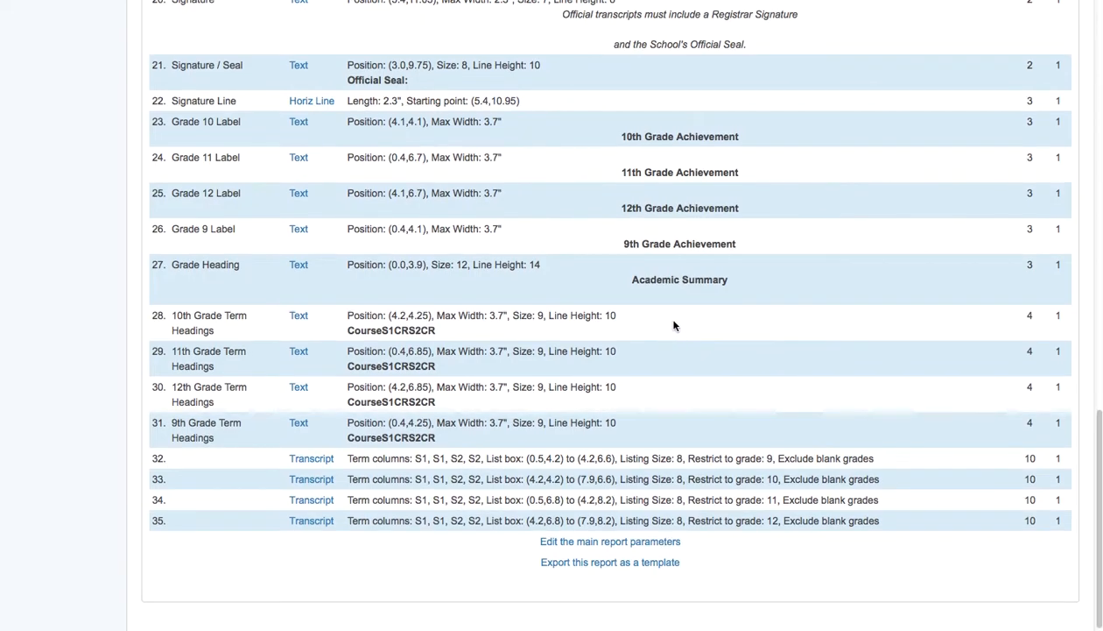
{"action": "mouse_move", "coordinate": [642, 300]}
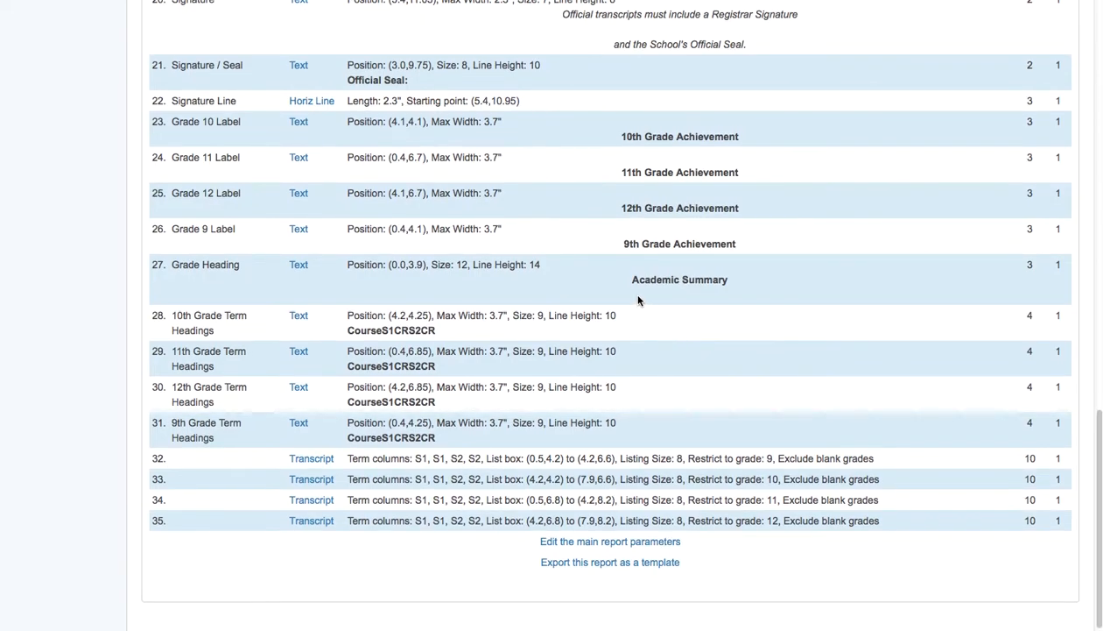
{"action": "mouse_move", "coordinate": [621, 318]}
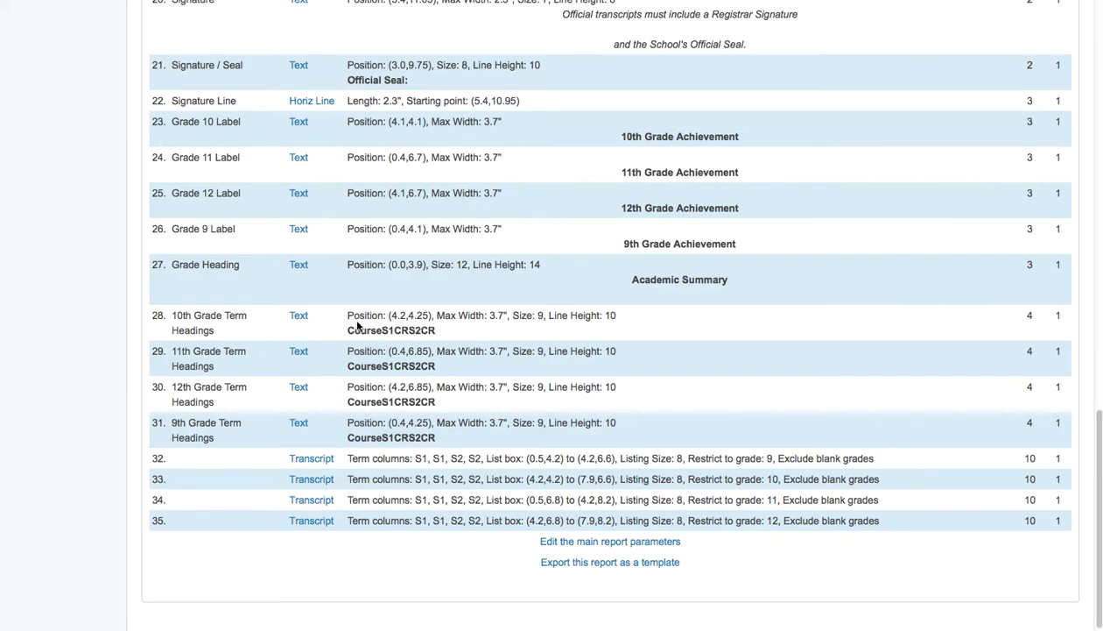
{"action": "mouse_move", "coordinate": [667, 514]}
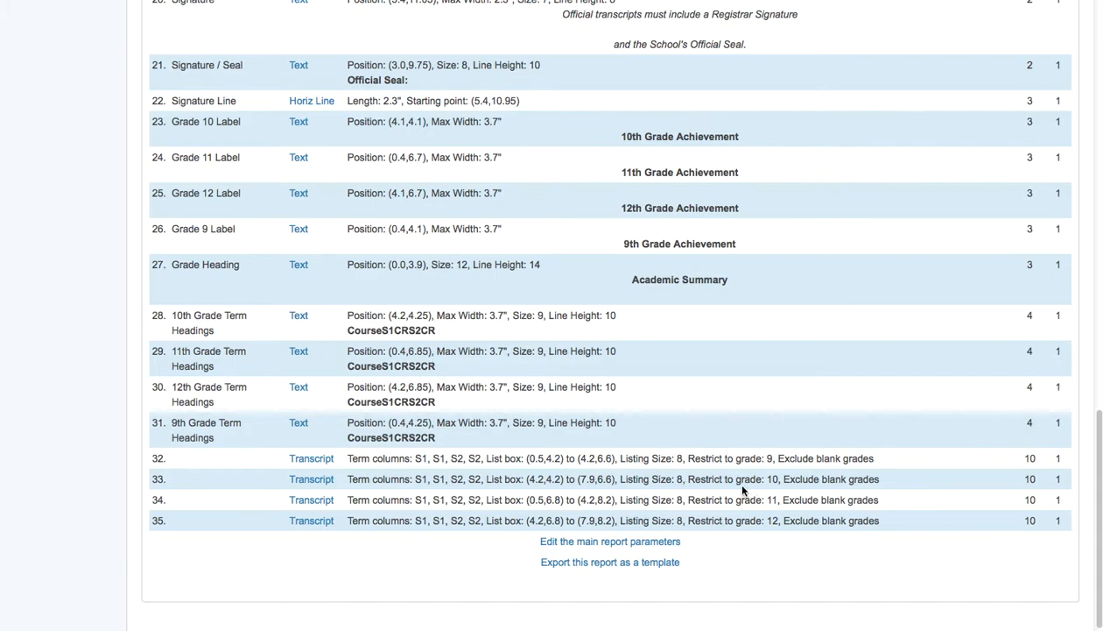
{"action": "mouse_move", "coordinate": [303, 458]}
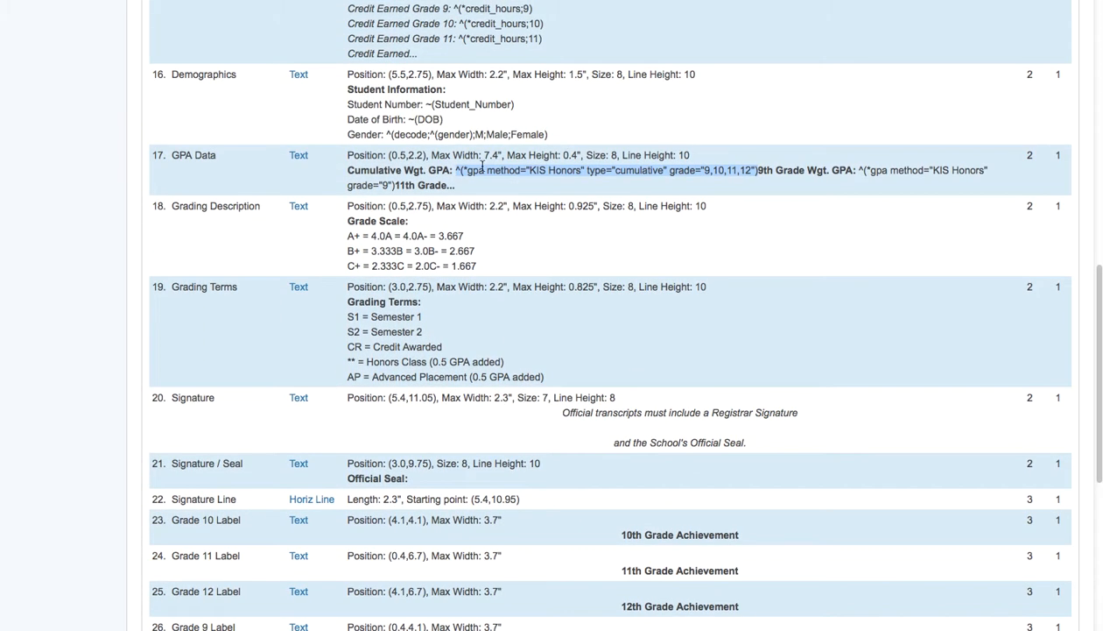
{"action": "mouse_move", "coordinate": [712, 243]}
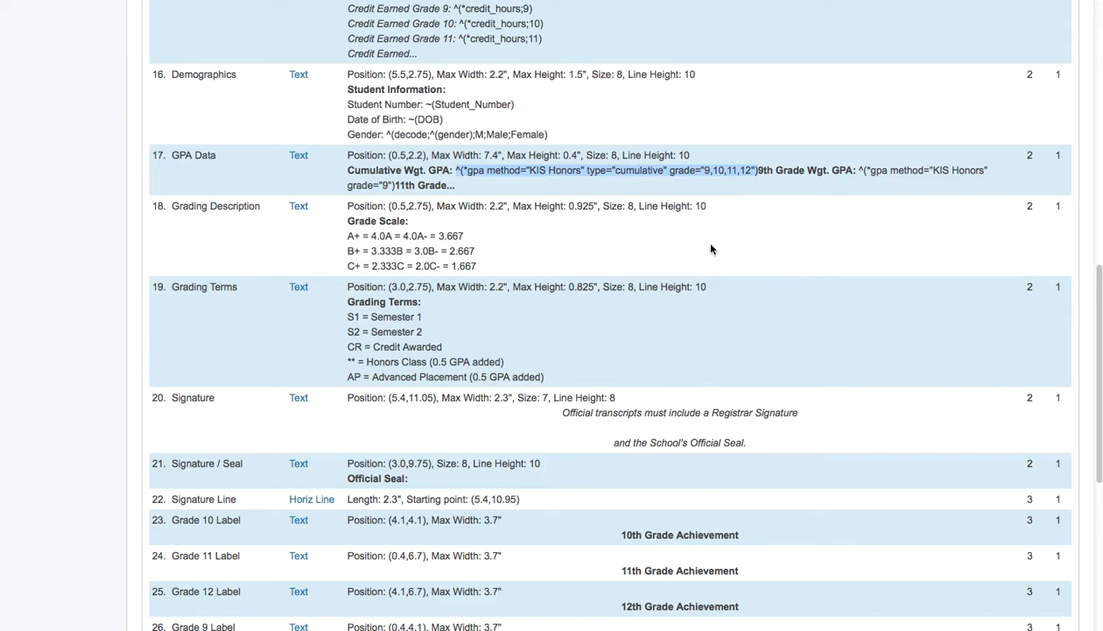
{"action": "mouse_move", "coordinate": [663, 200]}
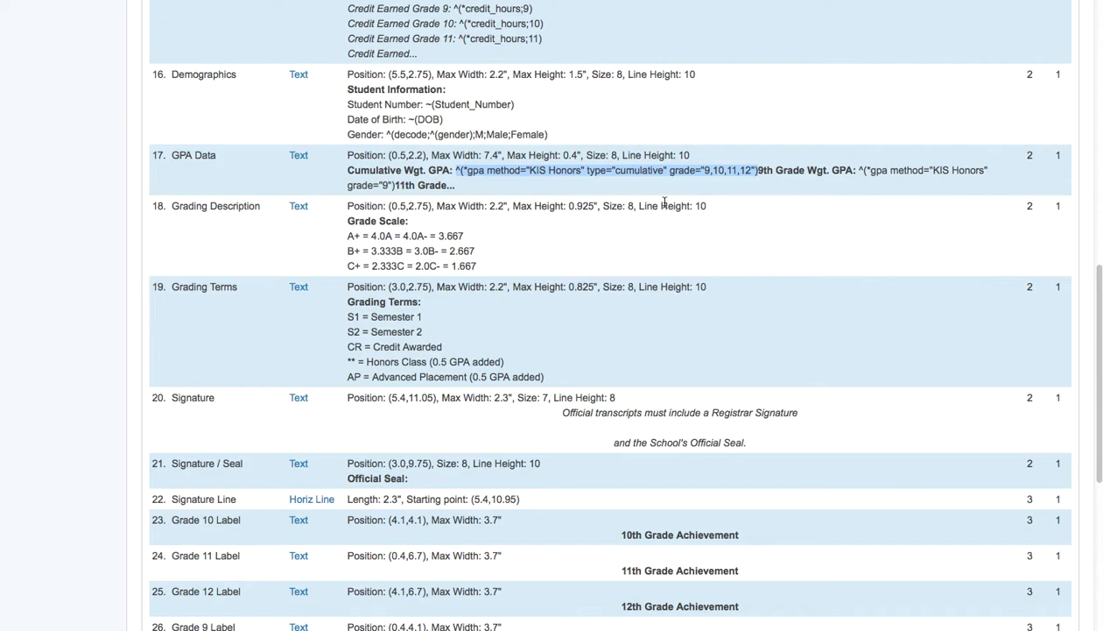
{"action": "mouse_move", "coordinate": [708, 255]}
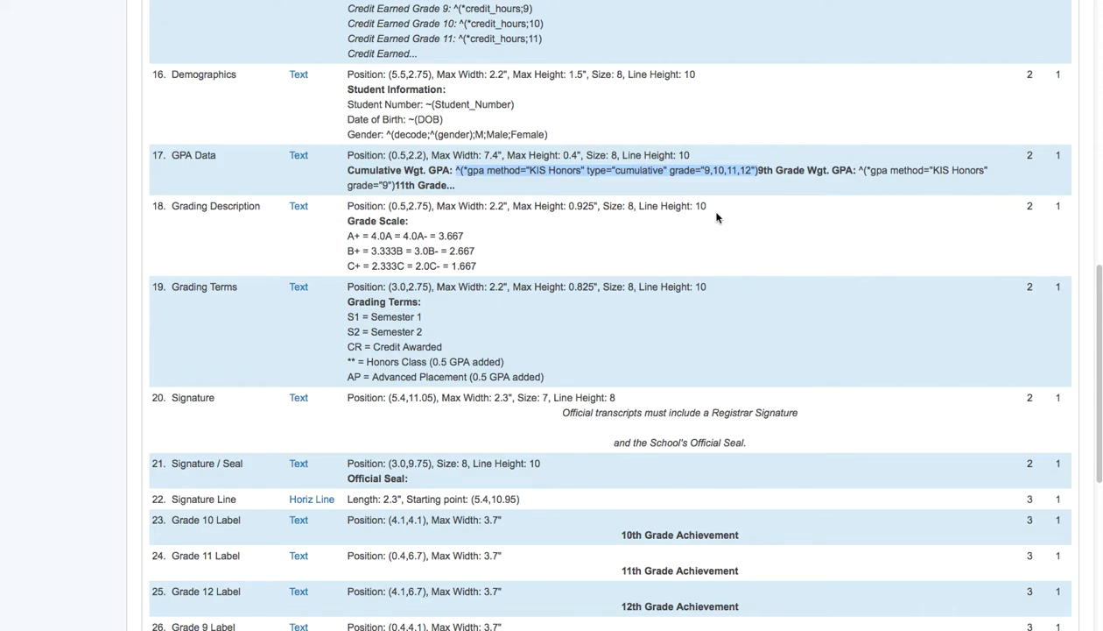
Step: Scroll back up to row 17 GPA Data with Cumulative Wgt. GPA still highlighted
{"action": "scroll", "scroll_direction": "up", "scroll_amount": 3}
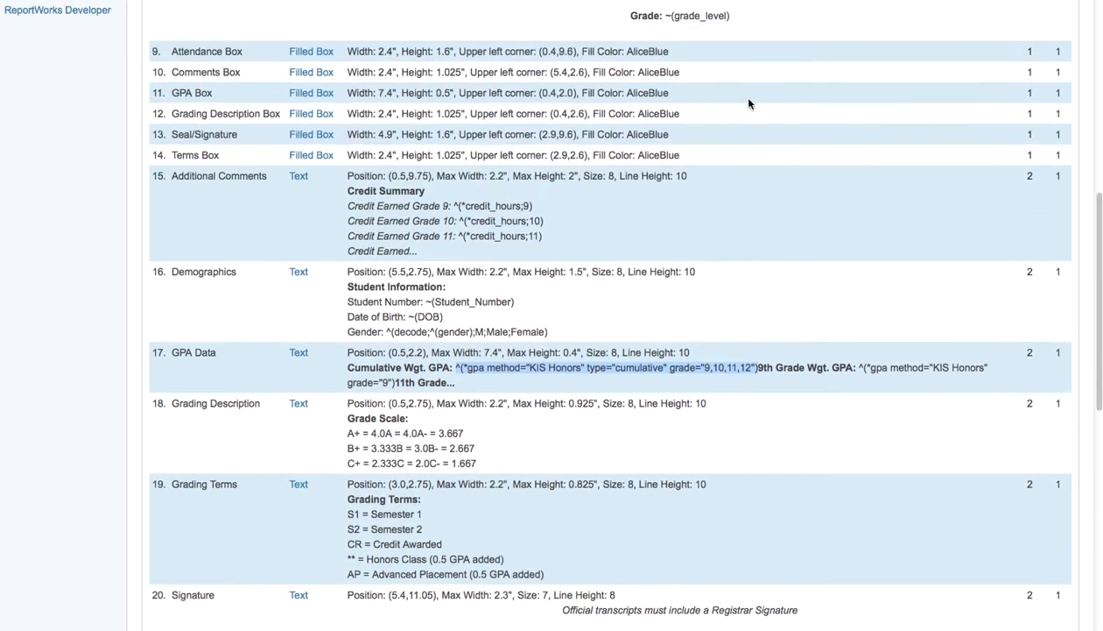
{"action": "scroll", "scroll_direction": "up", "scroll_amount": 3}
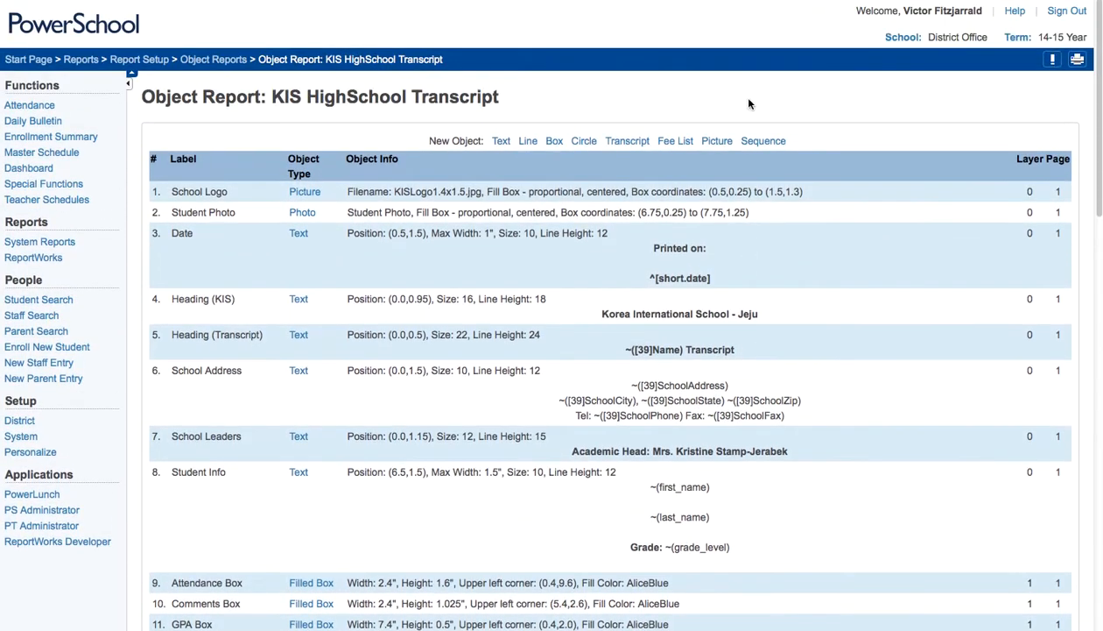
{"action": "mouse_move", "coordinate": [627, 140]}
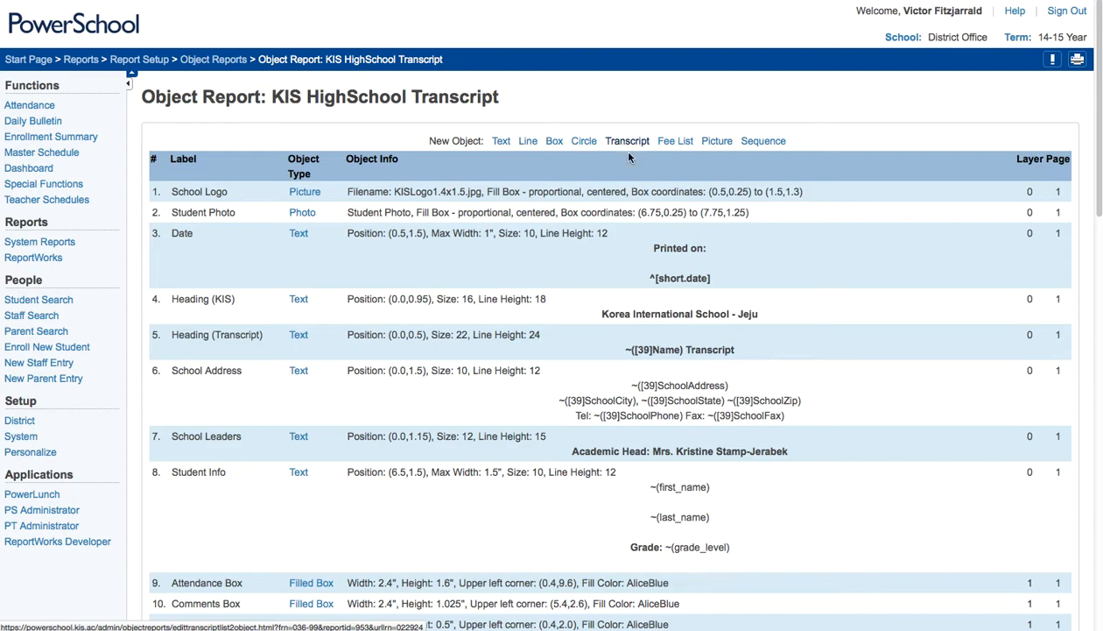
{"action": "mouse_move", "coordinate": [846, 137]}
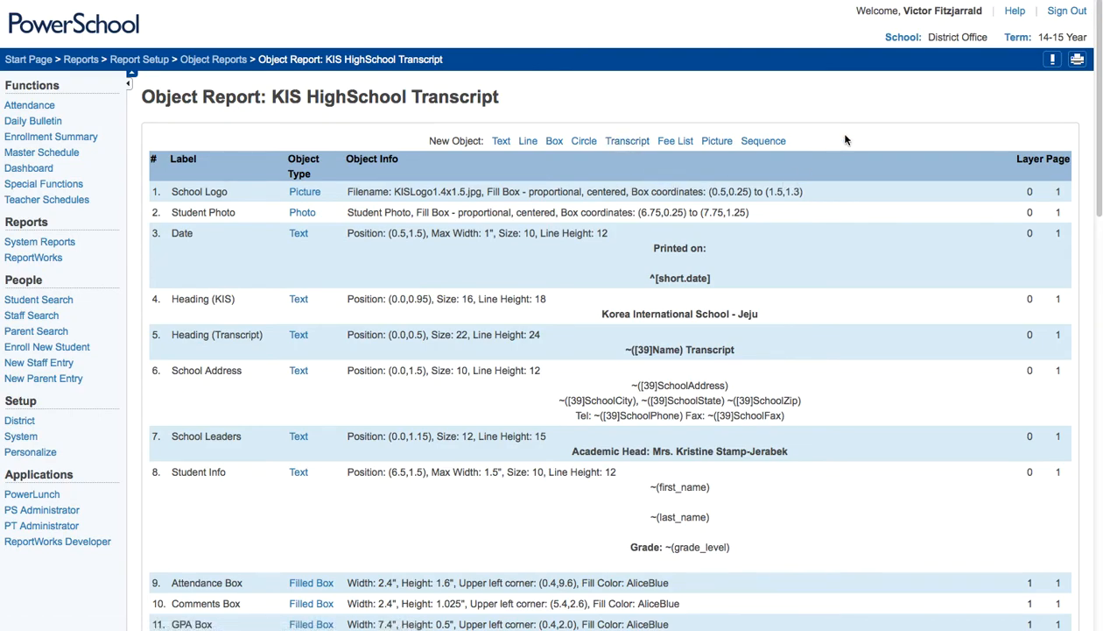
{"action": "mouse_move", "coordinate": [835, 108]}
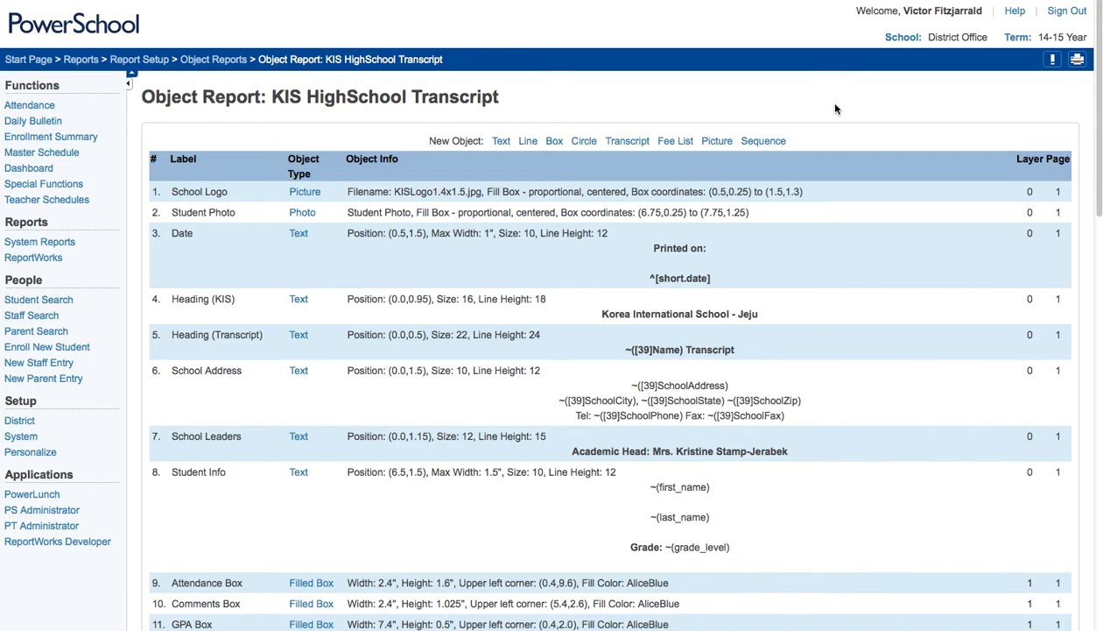
{"action": "mouse_move", "coordinate": [720, 127]}
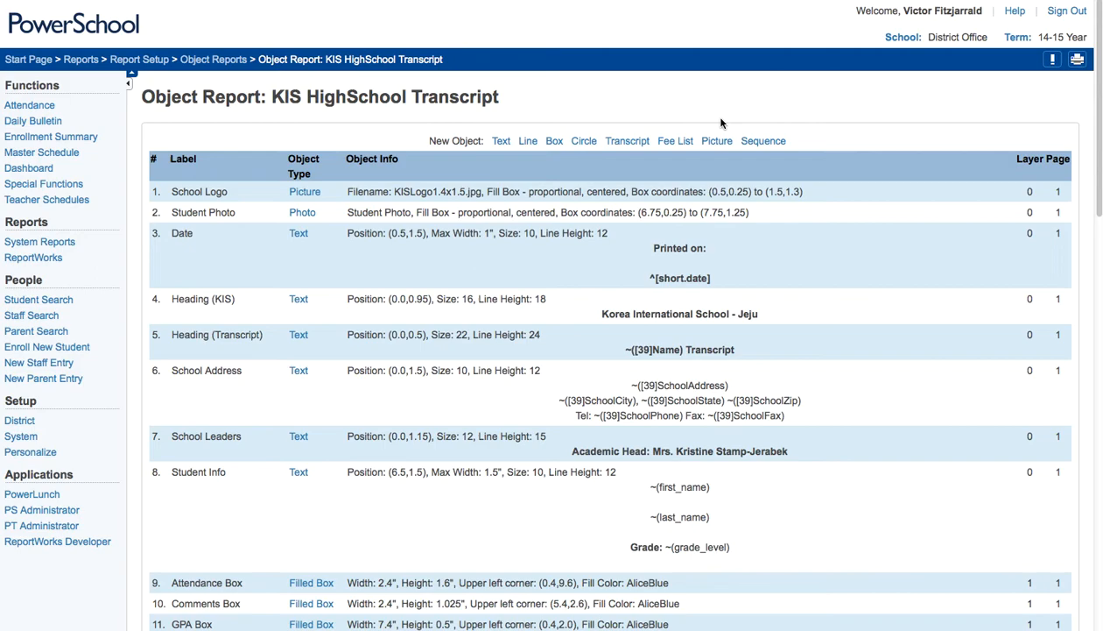
{"action": "mouse_move", "coordinate": [899, 37]}
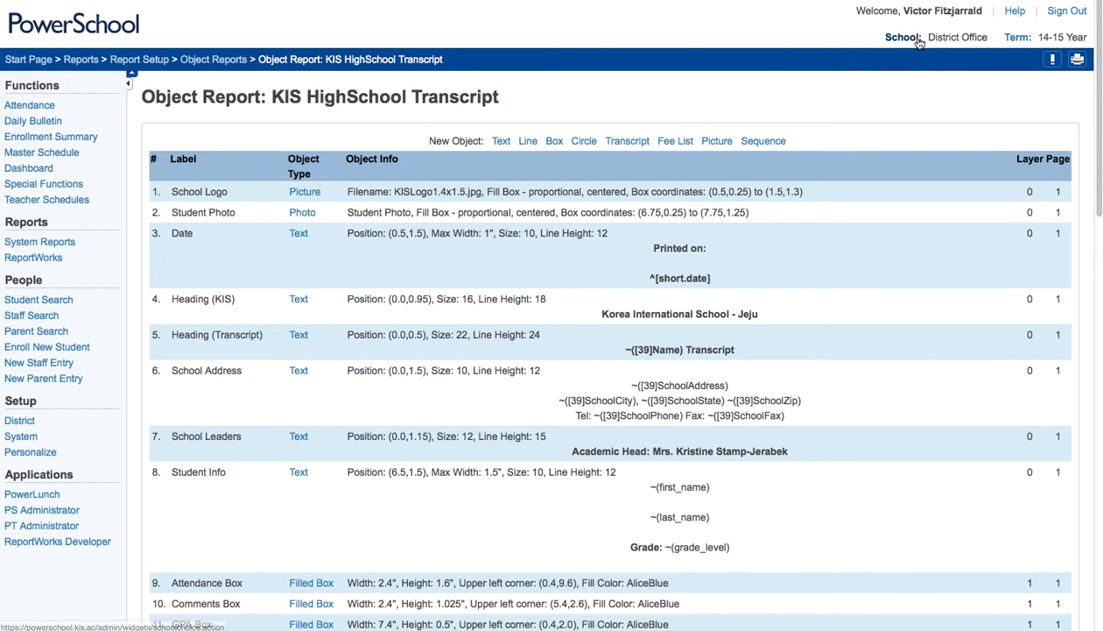
{"action": "mouse_move", "coordinate": [941, 97]}
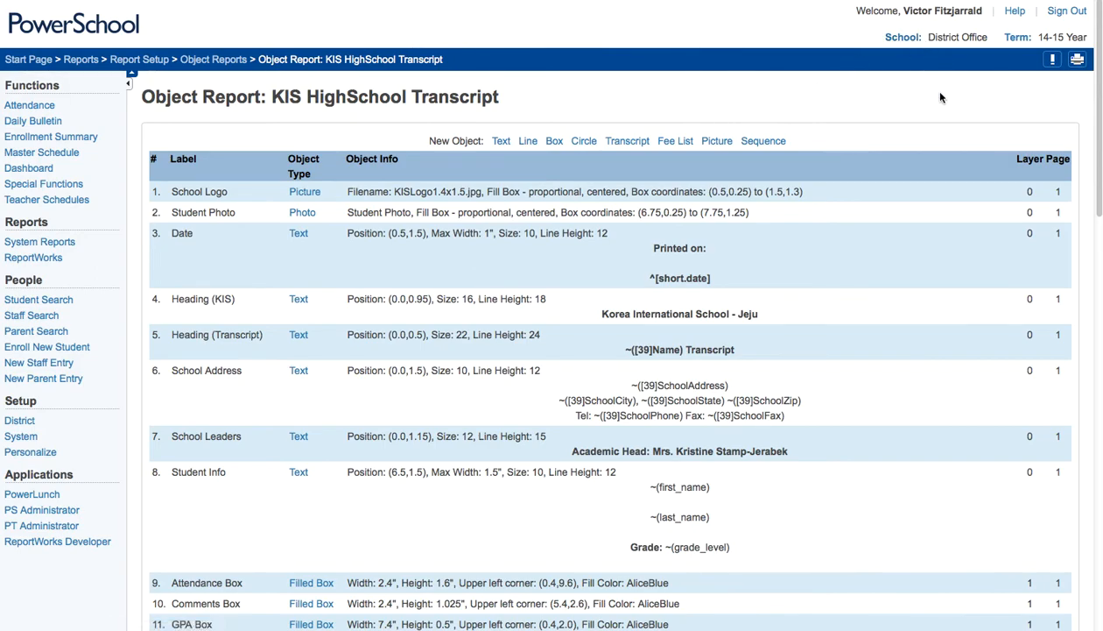